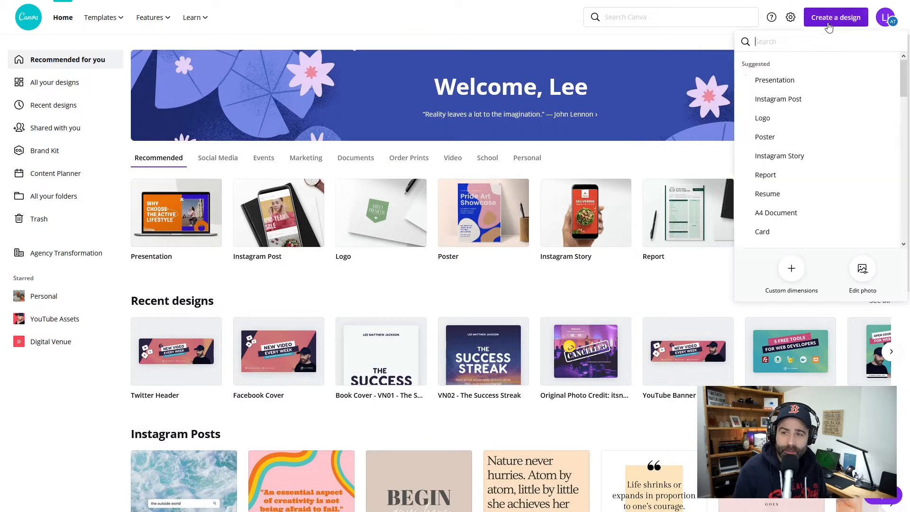
Create a new blank Website (1350 × 650 px) design found by searching 'website'.
{"action": "type", "text": "w"}
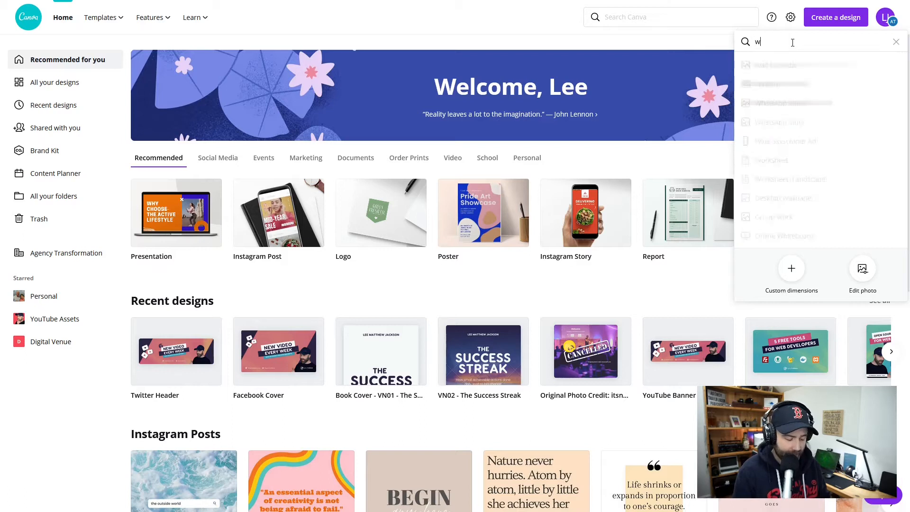
{"action": "type", "text": "ebsite"}
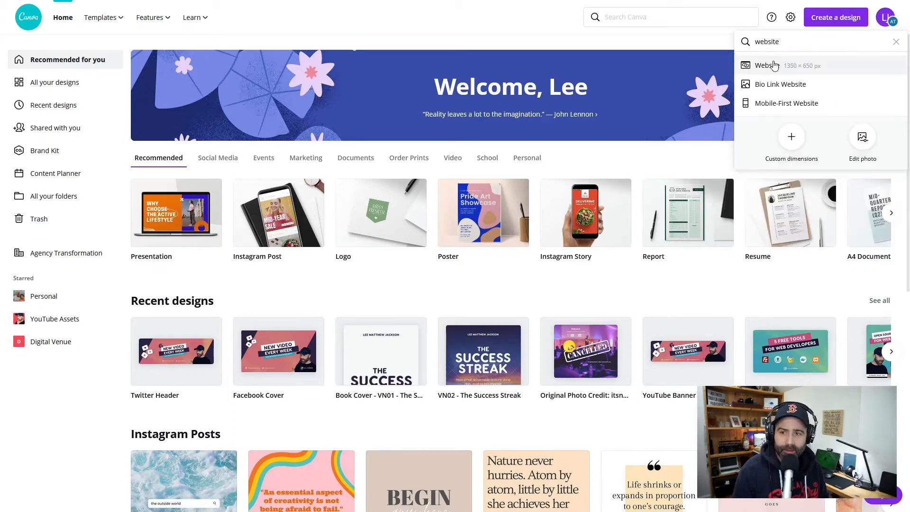
{"action": "left_click", "coordinate": [762, 65]}
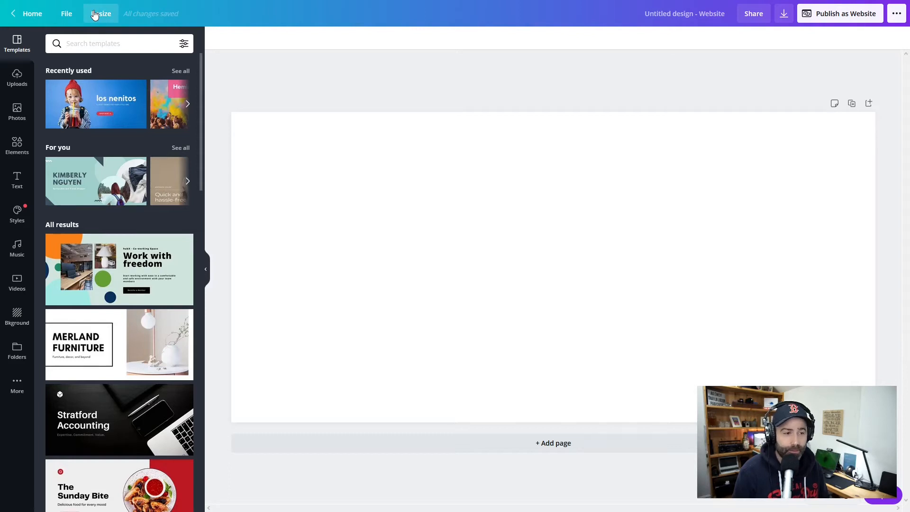
{"action": "mouse_move", "coordinate": [99, 104]}
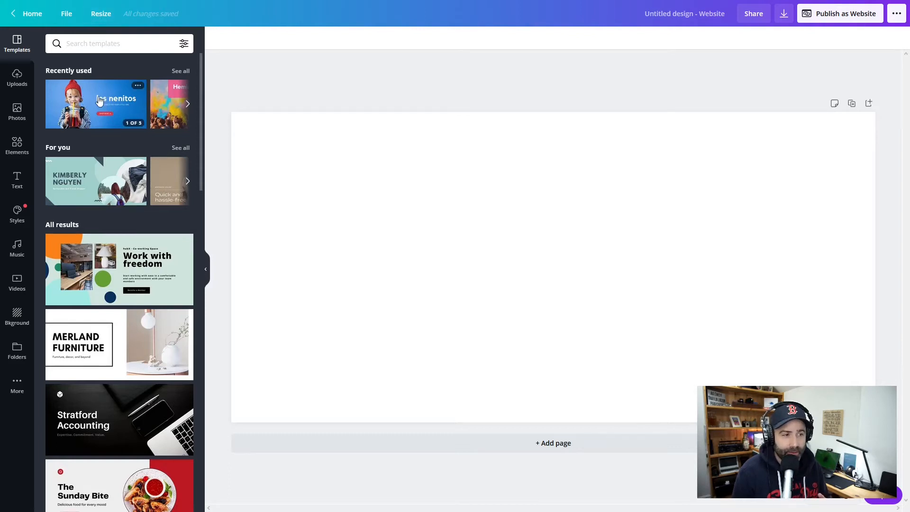
Open the recently used los nenitos kids fashion website template from the Templates panel.
{"action": "scroll", "scroll_direction": "down", "scroll_amount": 3}
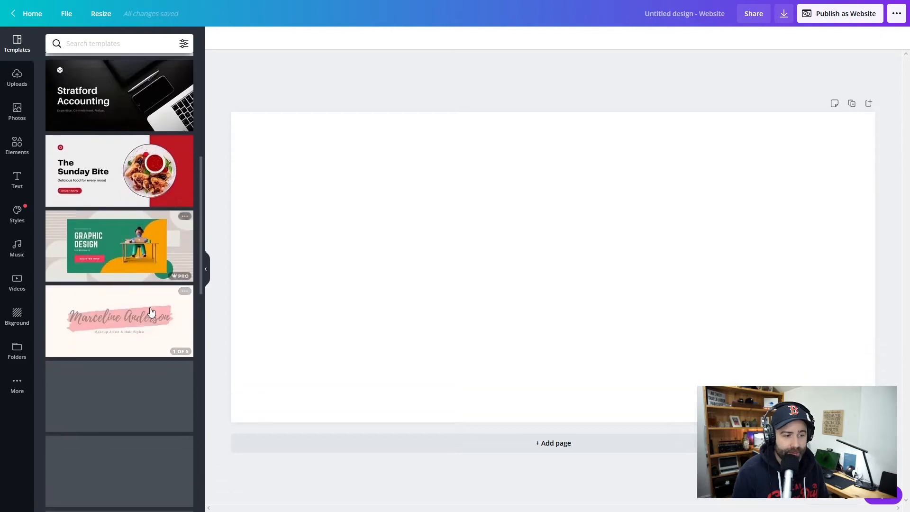
{"action": "scroll", "scroll_direction": "down", "scroll_amount": 3}
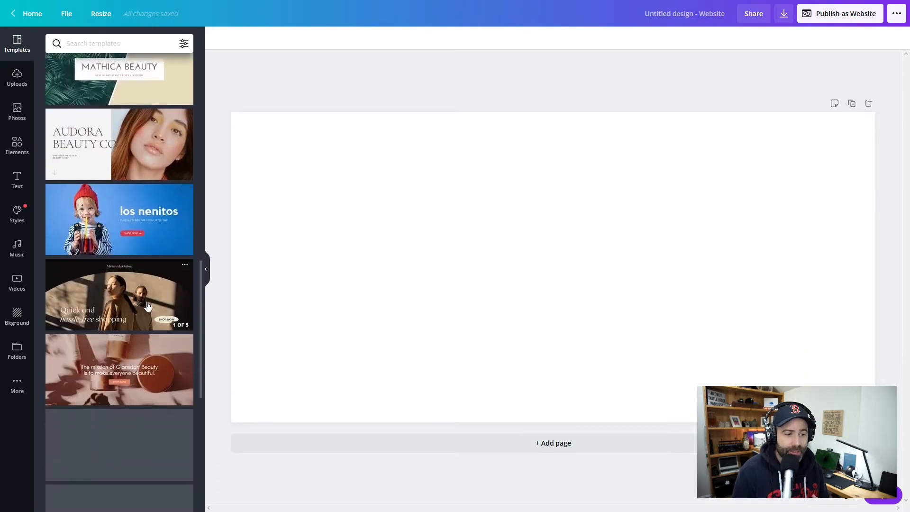
{"action": "scroll", "scroll_direction": "down", "scroll_amount": 3}
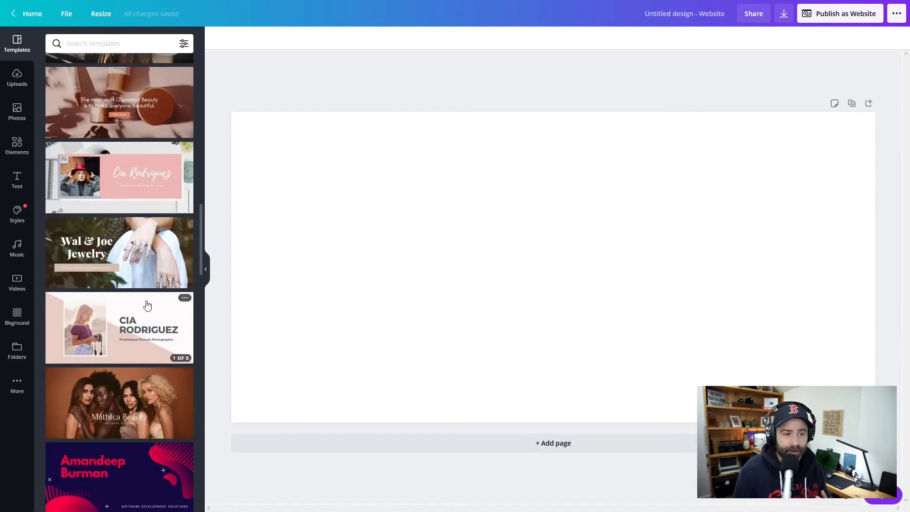
{"action": "scroll", "scroll_direction": "down", "scroll_amount": 3}
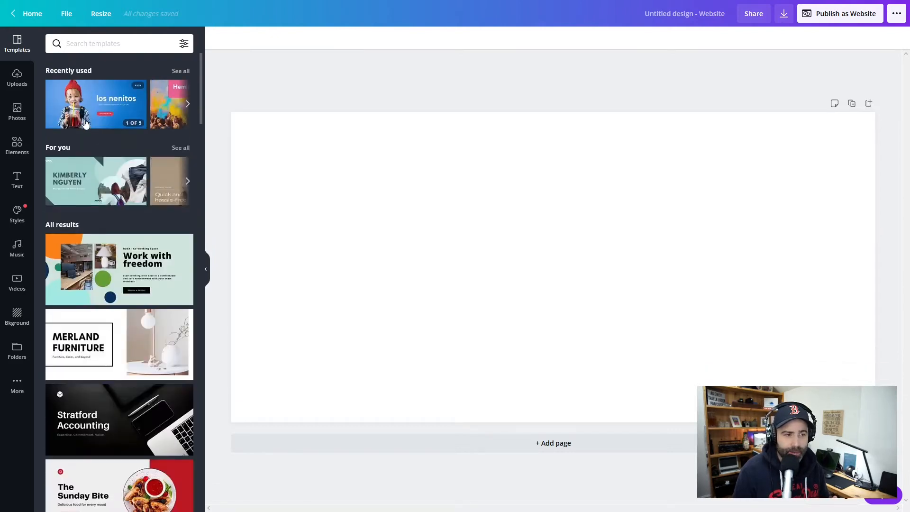
{"action": "left_click", "coordinate": [96, 104]}
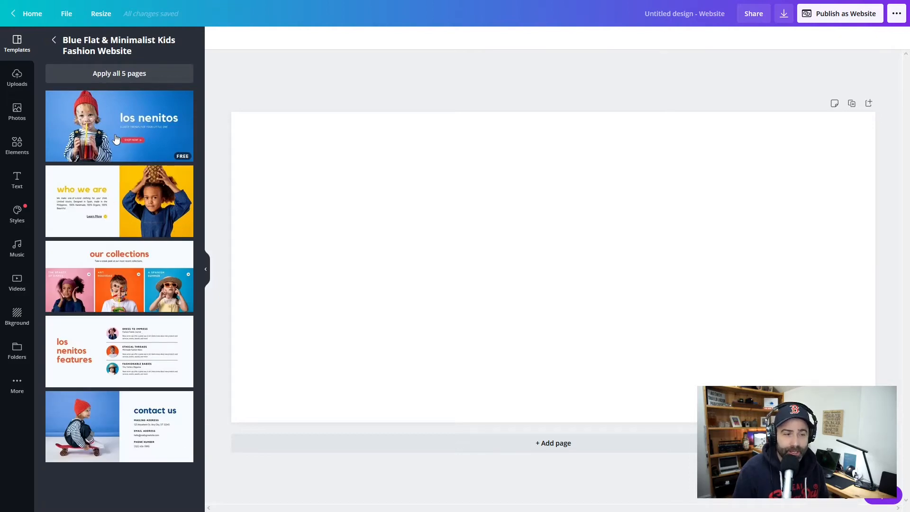
Apply the los nenitos hero page to the design, check heading fonts, and go back Home.
{"action": "left_click", "coordinate": [119, 126]}
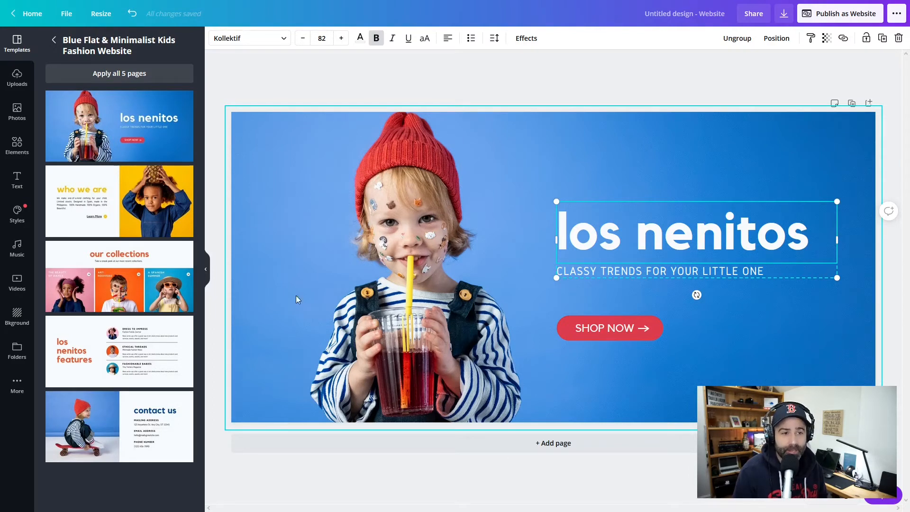
{"action": "left_click", "coordinate": [250, 38]}
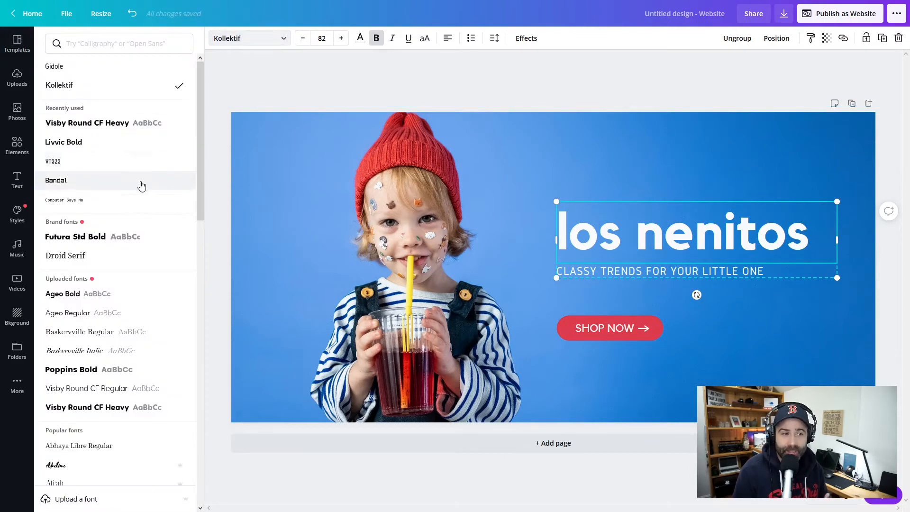
{"action": "mouse_move", "coordinate": [150, 203]}
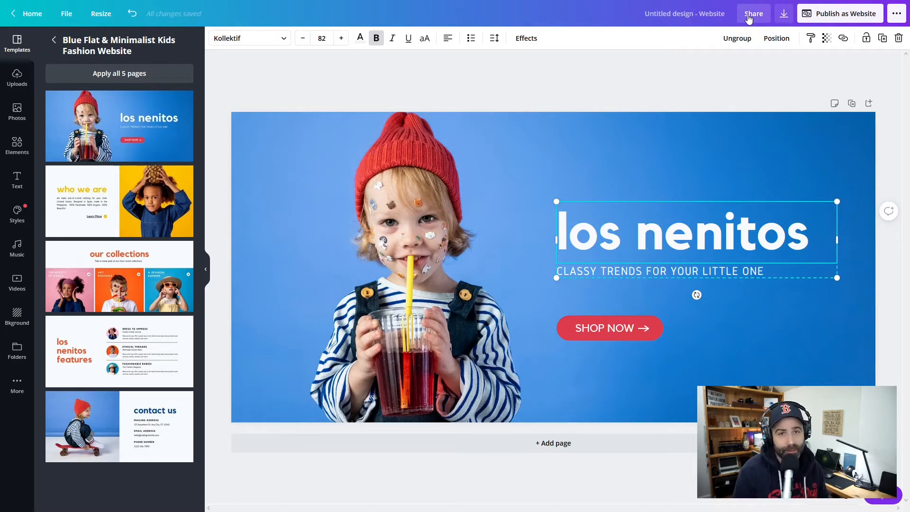
{"action": "left_click", "coordinate": [27, 13]}
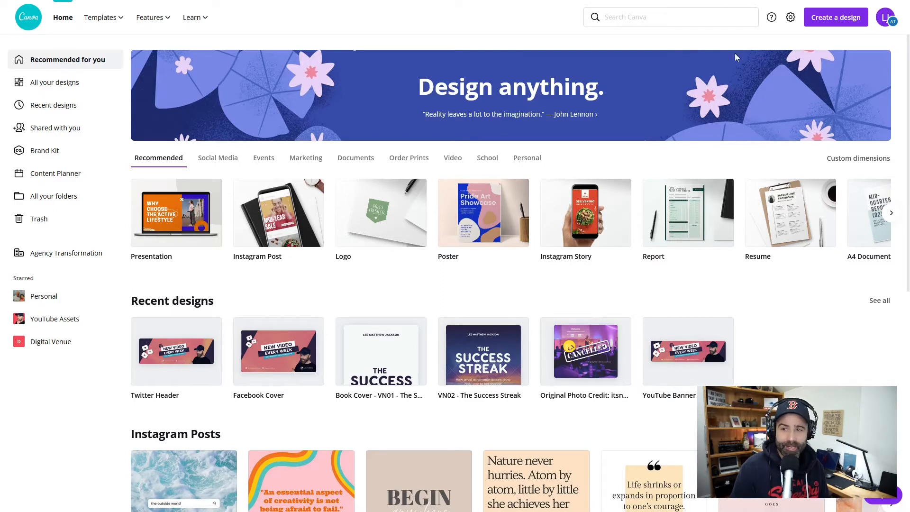
Create a new blank Product Image design found by searching 'prod'.
{"action": "left_click", "coordinate": [667, 17]}
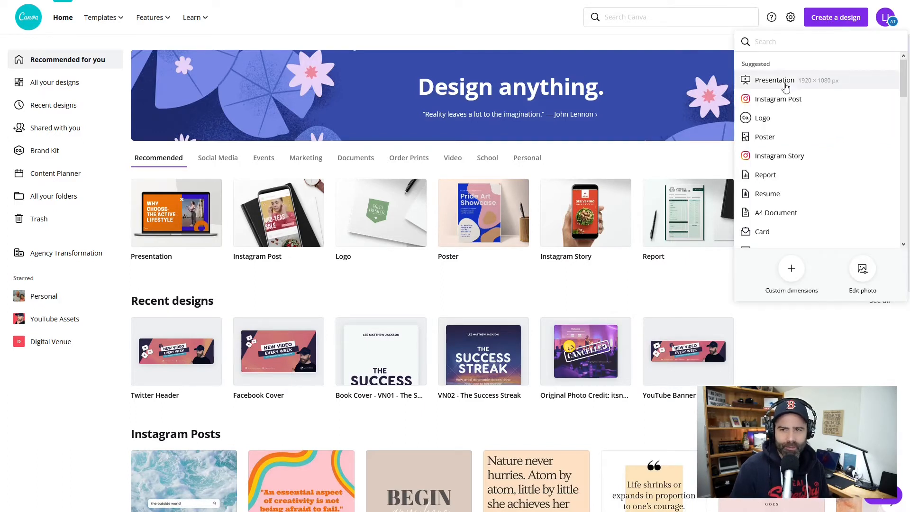
{"action": "type", "text": "p"}
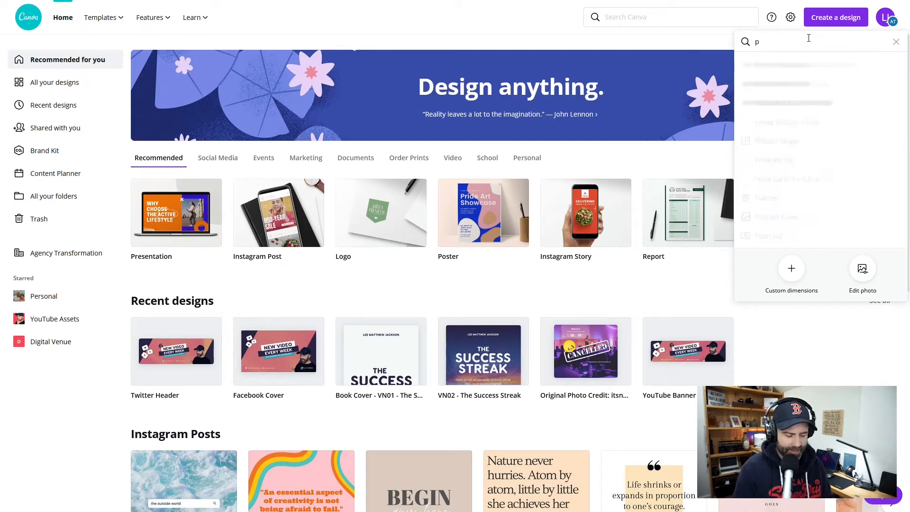
{"action": "type", "text": "rod"}
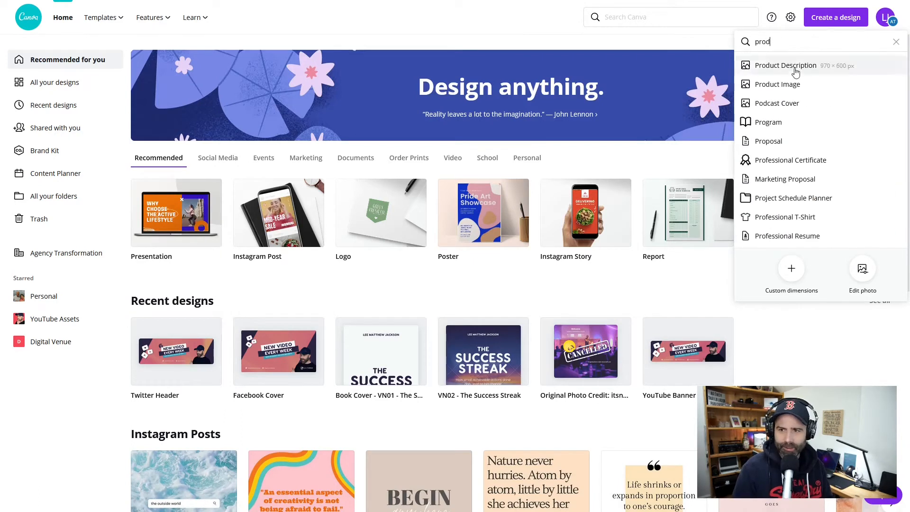
{"action": "left_click", "coordinate": [777, 84]}
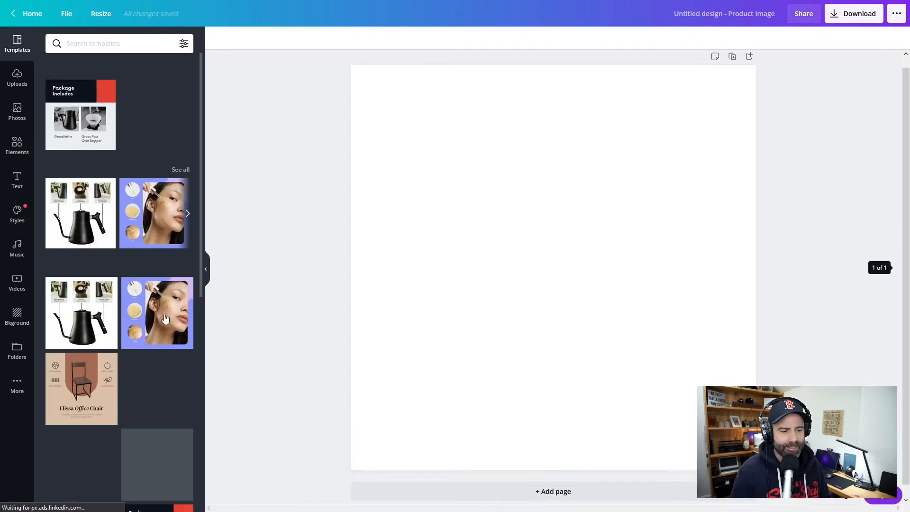
Open the orange office chair product image template from the Templates panel.
{"action": "scroll", "scroll_direction": "down", "scroll_amount": 3}
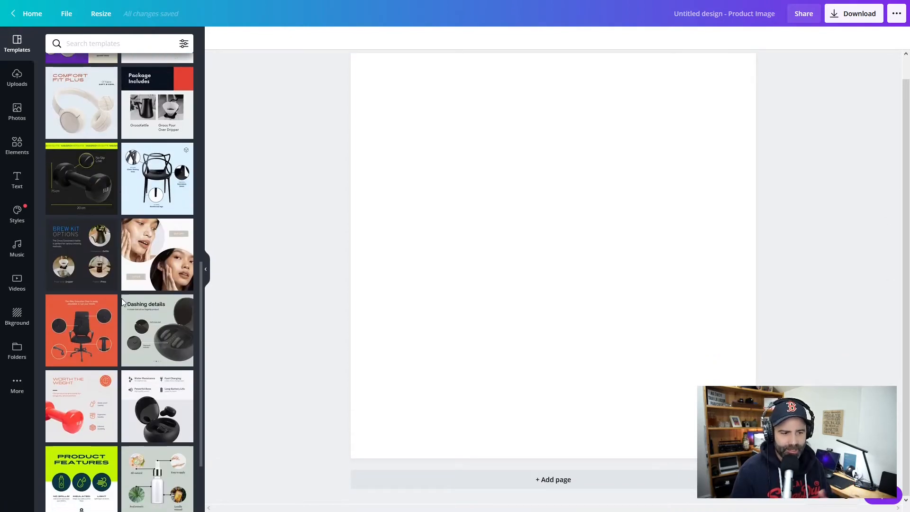
{"action": "scroll", "scroll_direction": "down", "scroll_amount": 3}
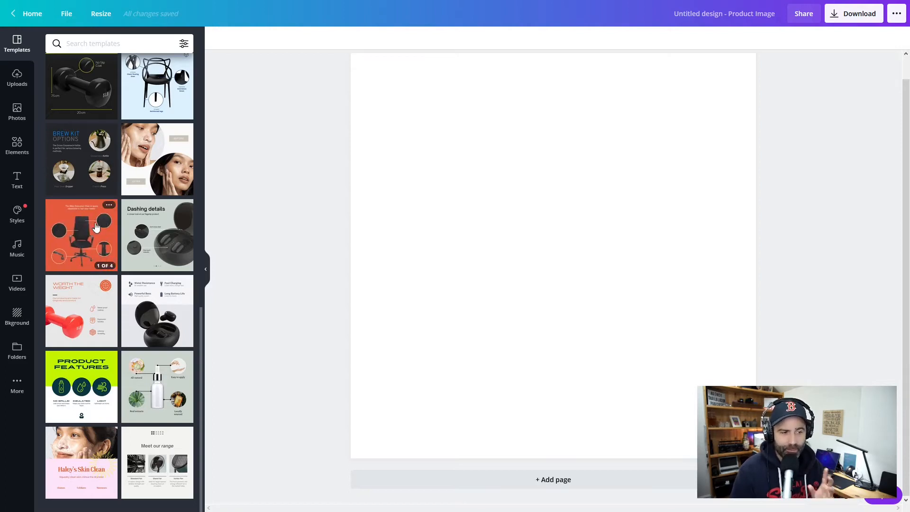
{"action": "left_click", "coordinate": [80, 234]}
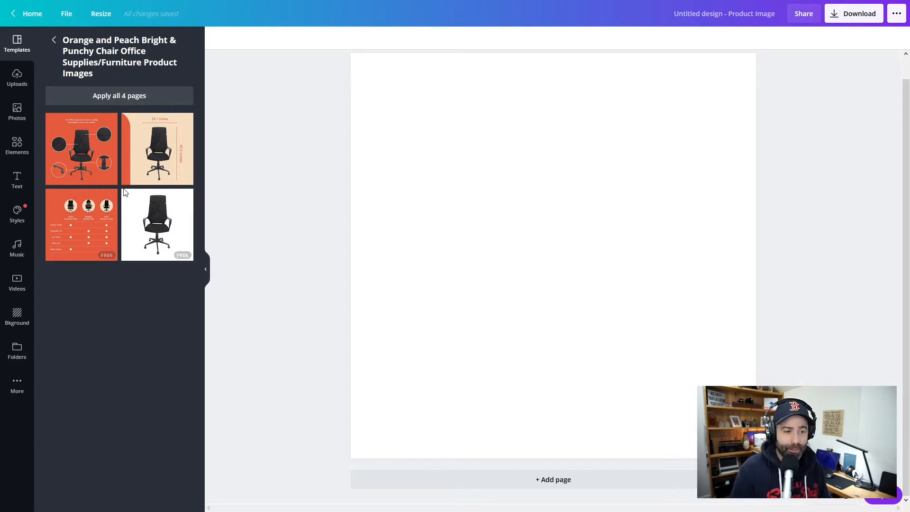
Apply all four chair template pages, select the Madison gaming chair image, and return Home.
{"action": "left_click", "coordinate": [81, 149]}
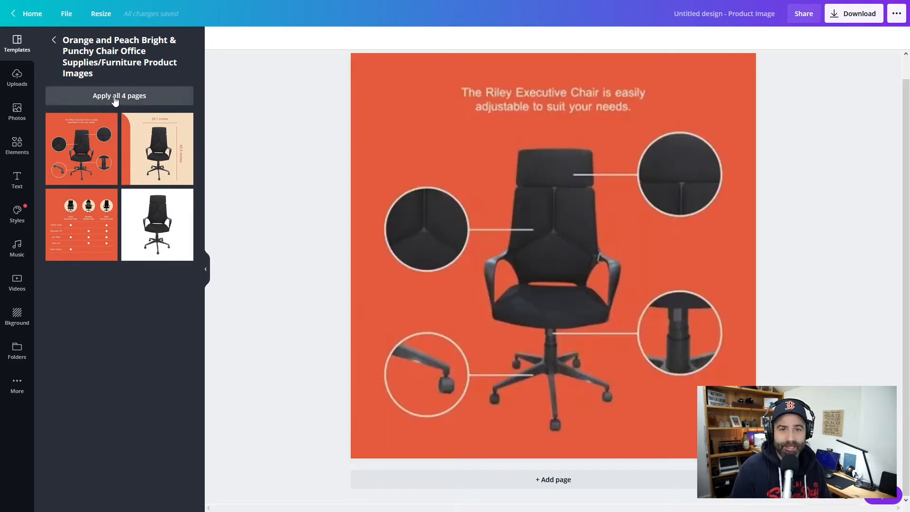
{"action": "left_click", "coordinate": [157, 224]}
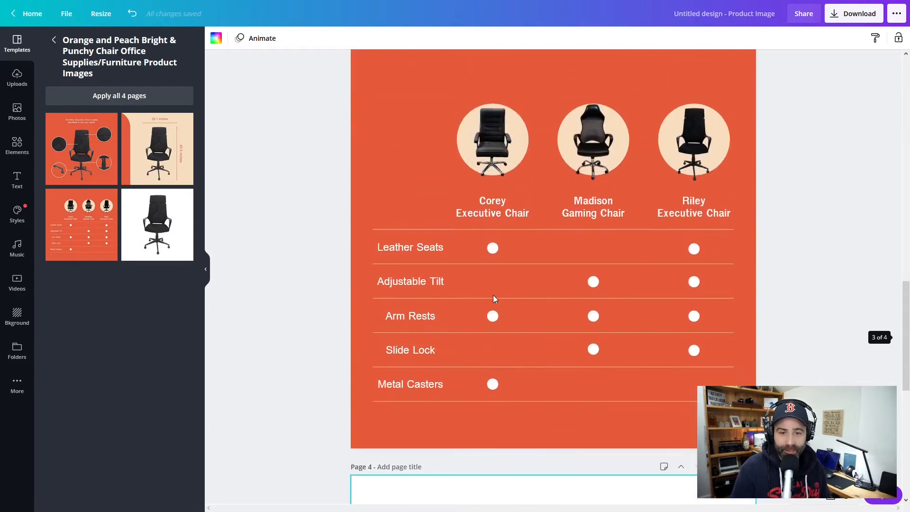
{"action": "left_click", "coordinate": [592, 139]}
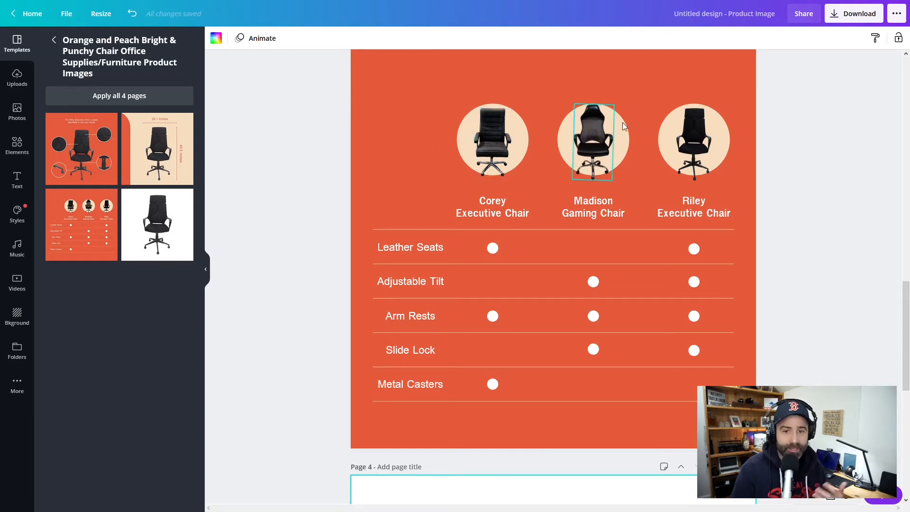
{"action": "left_click", "coordinate": [409, 246]}
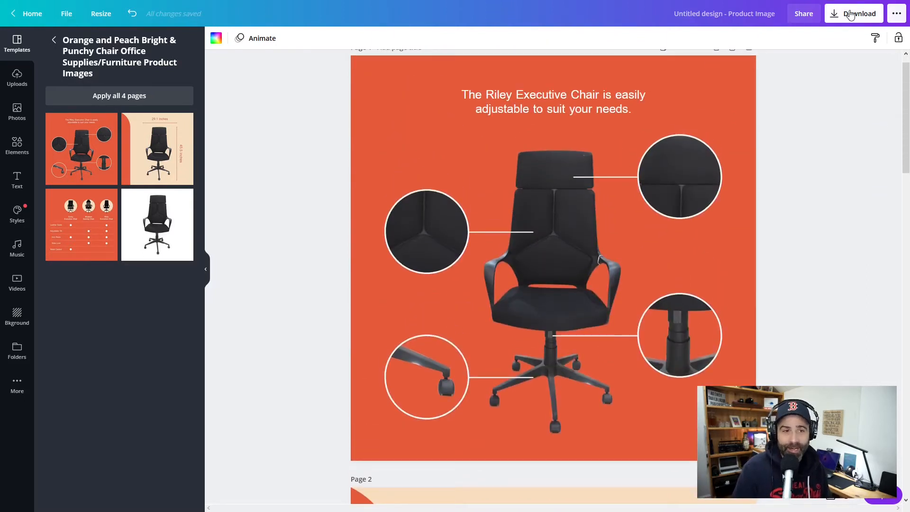
{"action": "left_click", "coordinate": [31, 13]}
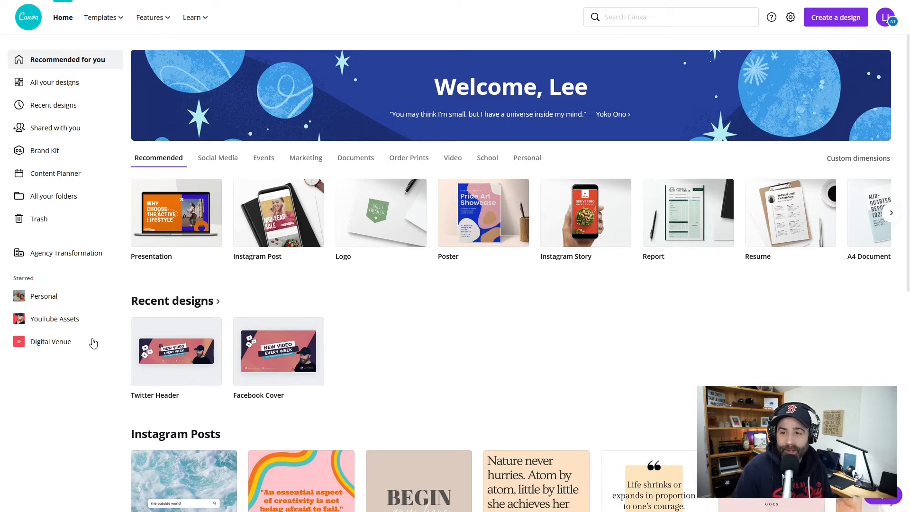
Create a new blank Blog Banner (2240 × 1260 px) design found by searching 'blog'.
{"action": "left_click", "coordinate": [835, 17]}
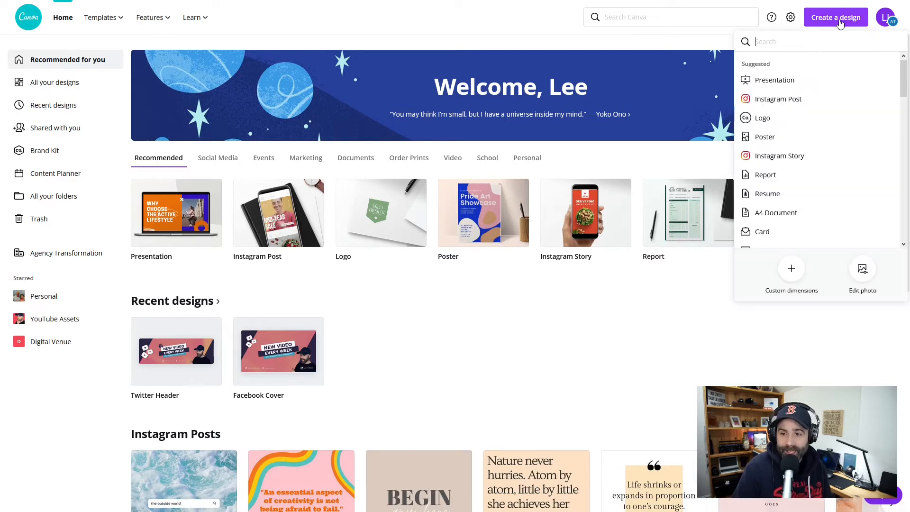
{"action": "type", "text": "blog"}
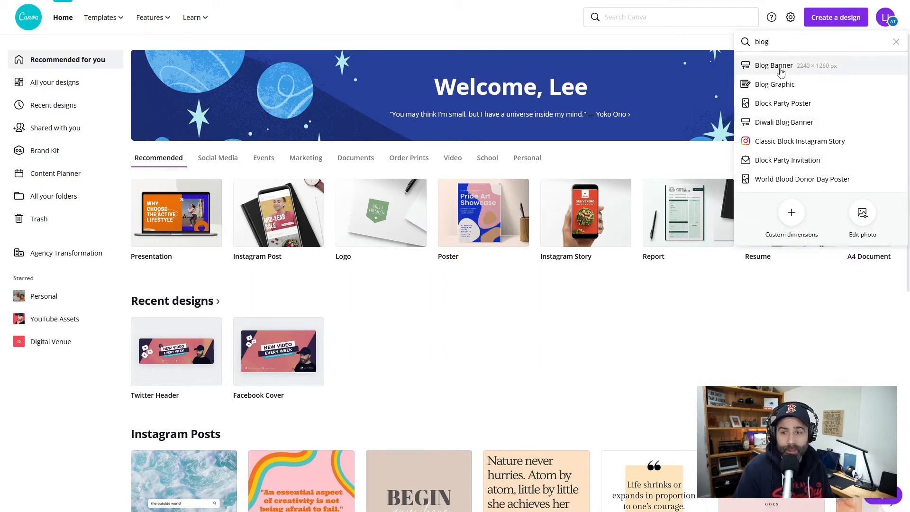
{"action": "left_click", "coordinate": [773, 65]}
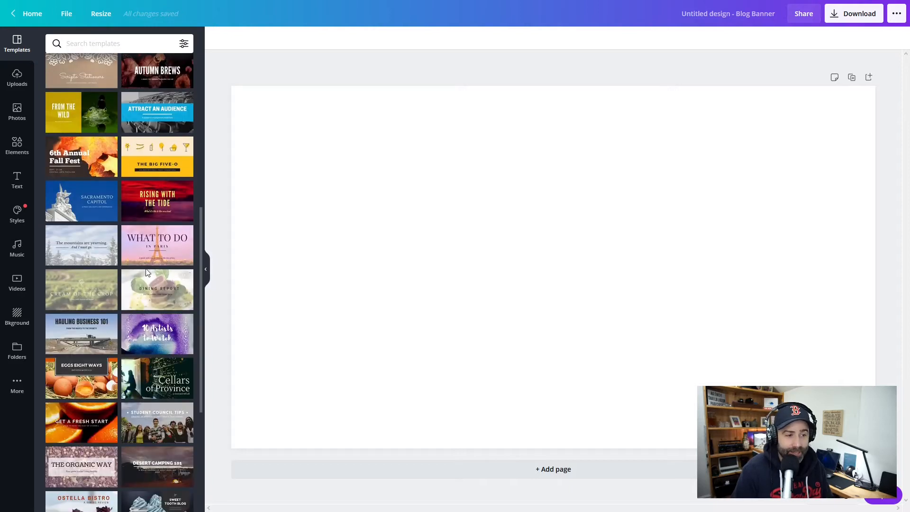
{"action": "scroll", "scroll_direction": "down", "scroll_amount": 3}
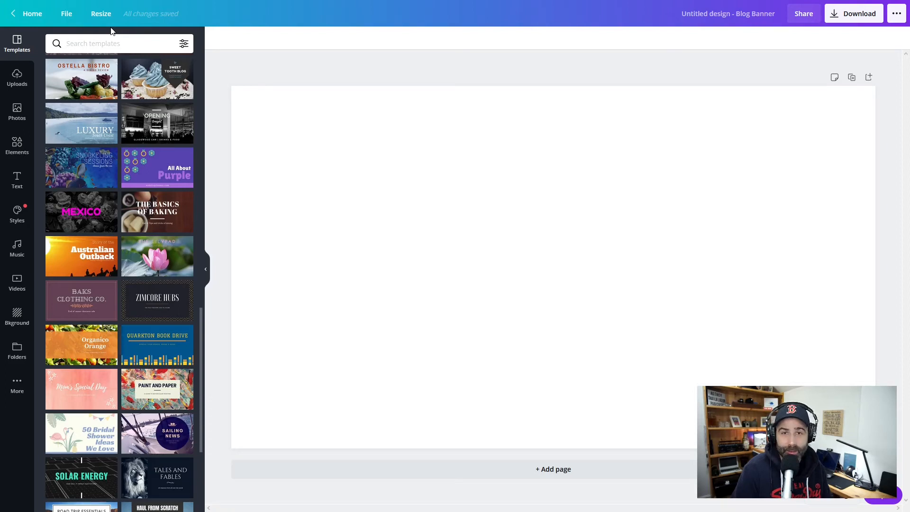
{"action": "mouse_move", "coordinate": [292, 150]}
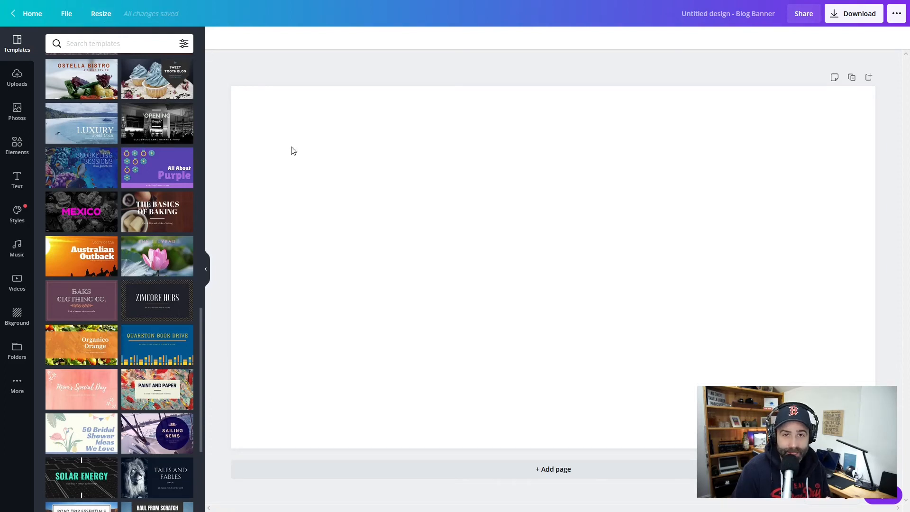
{"action": "mouse_move", "coordinate": [370, 305]}
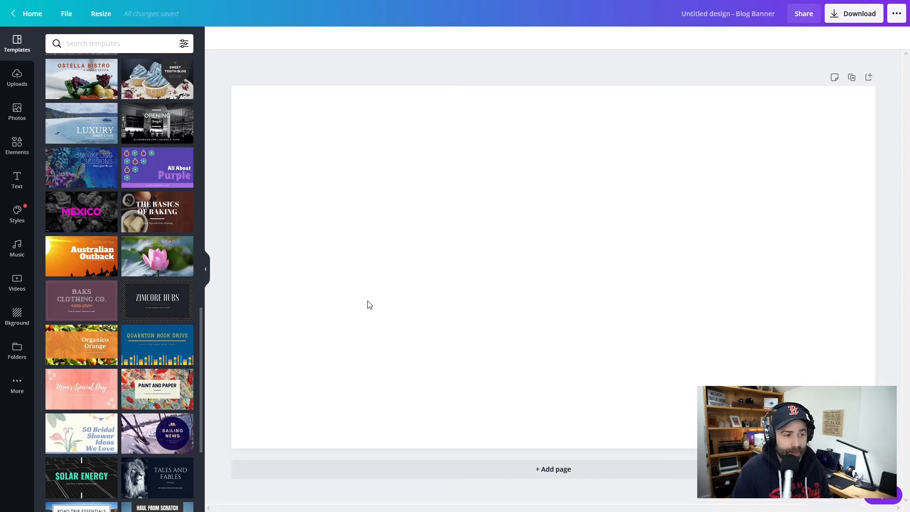
{"action": "mouse_move", "coordinate": [276, 250]}
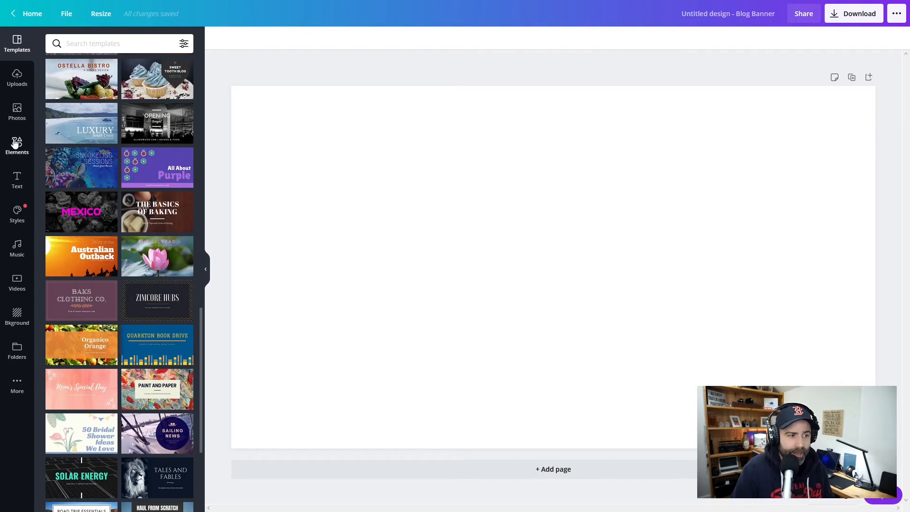
Search Photos for 'bakery' and add the bread loaves on wooden table photo to the banner.
{"action": "left_click", "coordinate": [17, 112]}
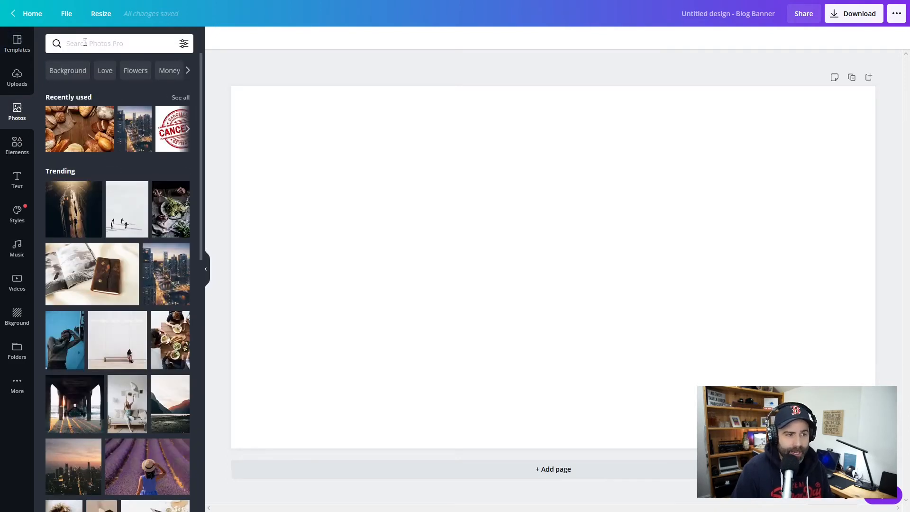
{"action": "type", "text": "baker"}
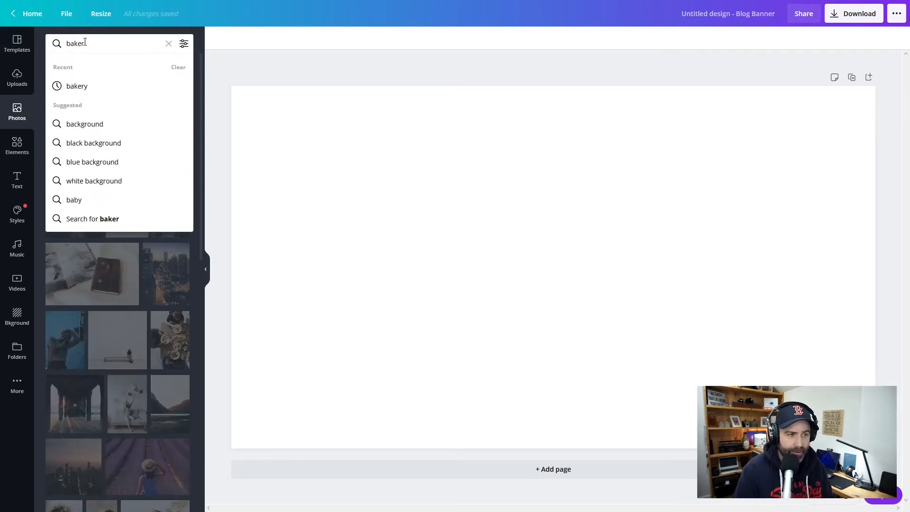
{"action": "left_click", "coordinate": [77, 85]}
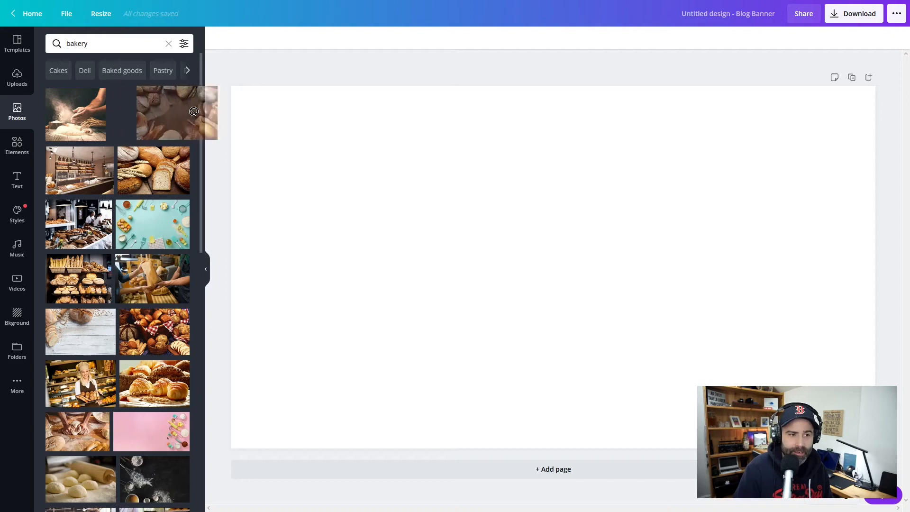
{"action": "left_click", "coordinate": [176, 113]}
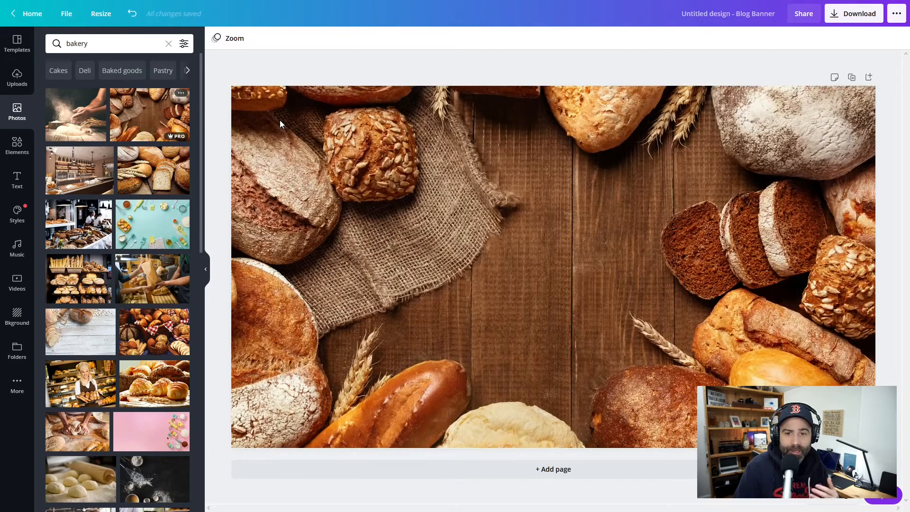
{"action": "mouse_move", "coordinate": [287, 271]}
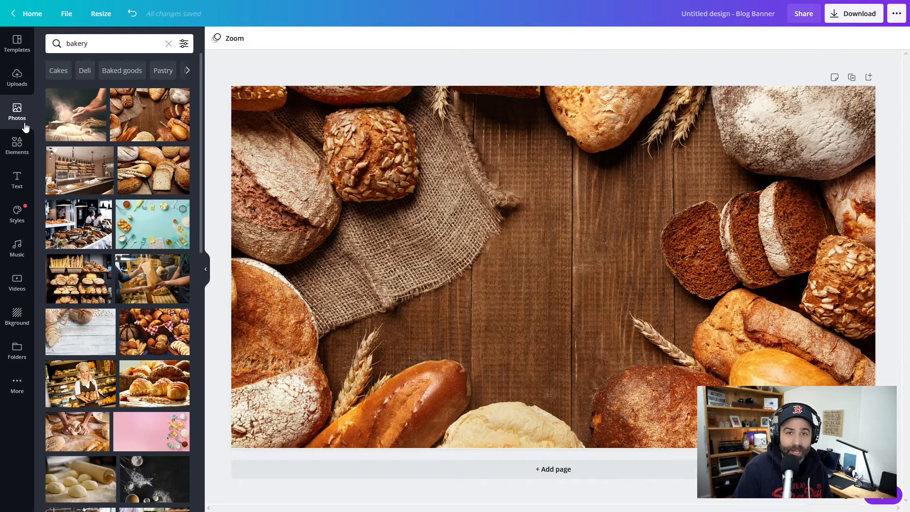
Apply The Basics of Baking template and replace its background with the bakery bread photo.
{"action": "left_click", "coordinate": [18, 44]}
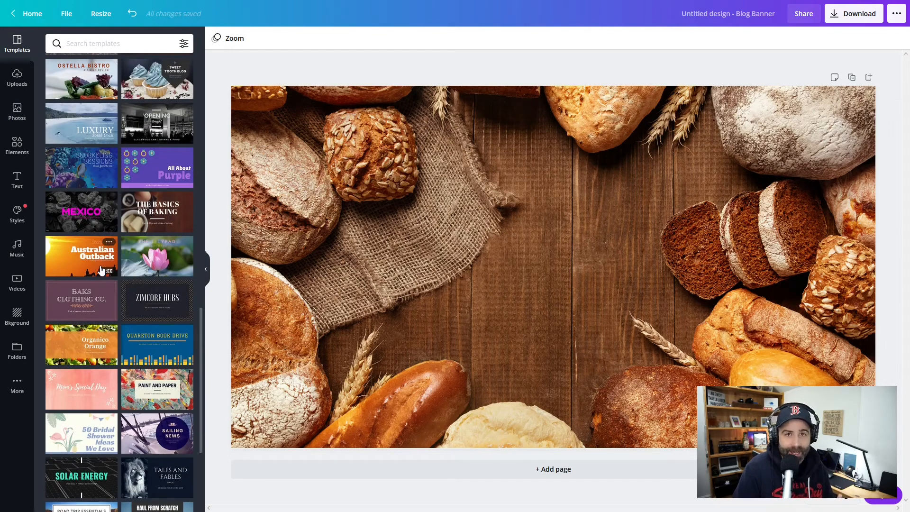
{"action": "mouse_move", "coordinate": [157, 227]}
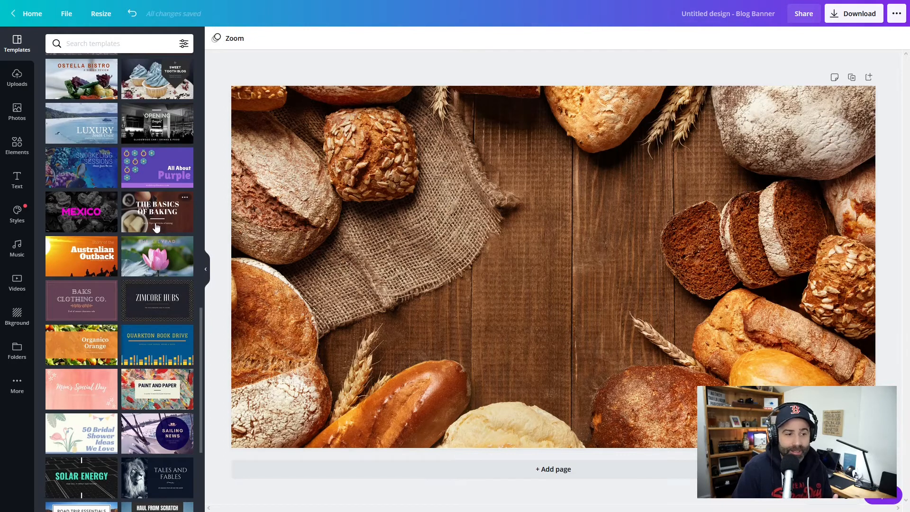
{"action": "left_click", "coordinate": [157, 211]}
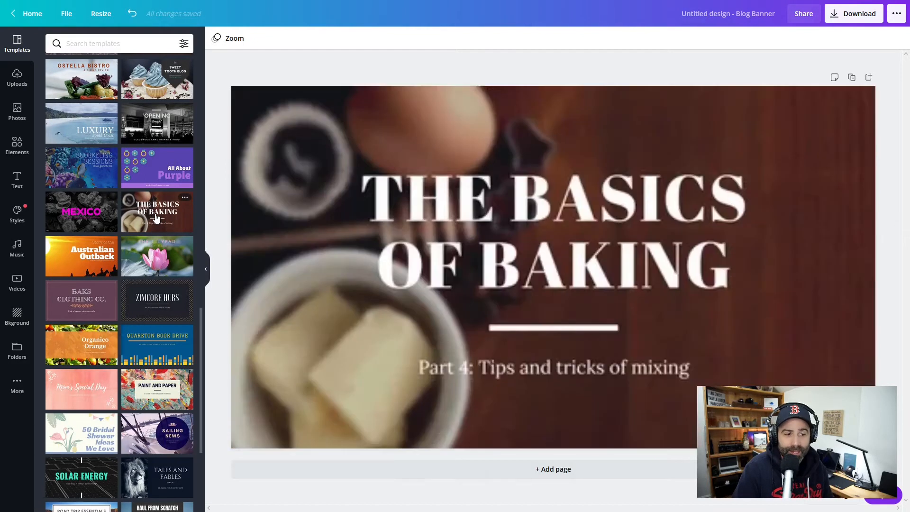
{"action": "left_click", "coordinate": [577, 212]}
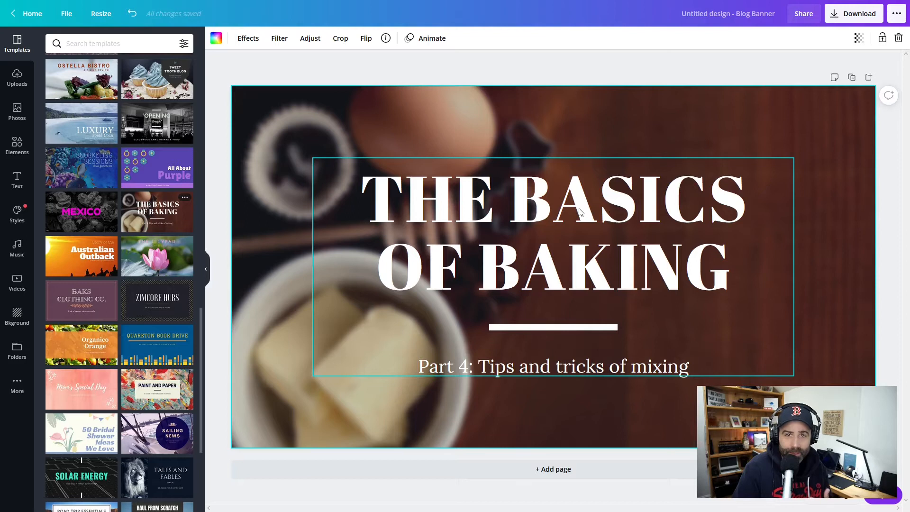
{"action": "mouse_move", "coordinate": [527, 242]}
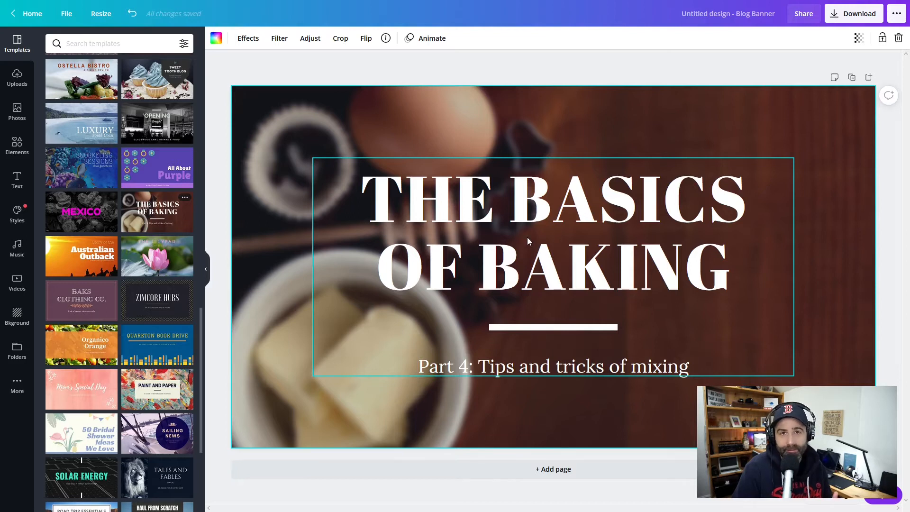
{"action": "mouse_move", "coordinate": [513, 258]}
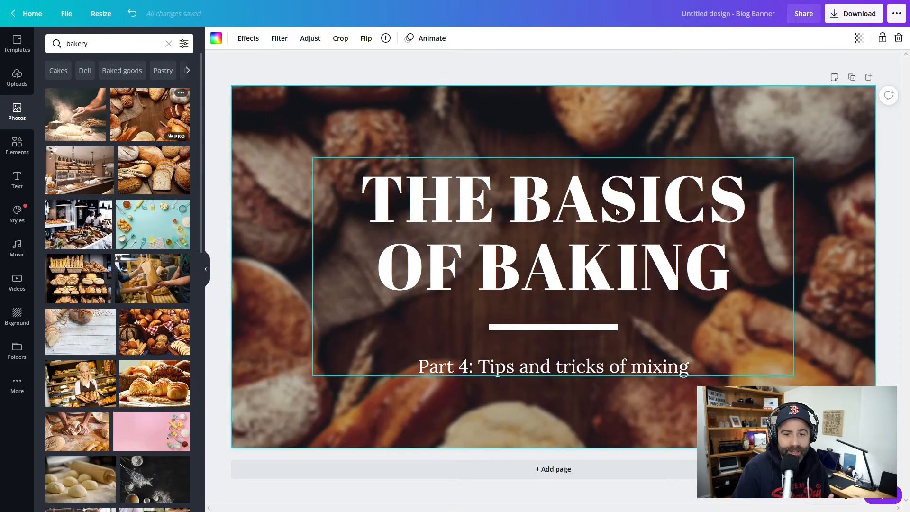
{"action": "left_click", "coordinate": [545, 365]}
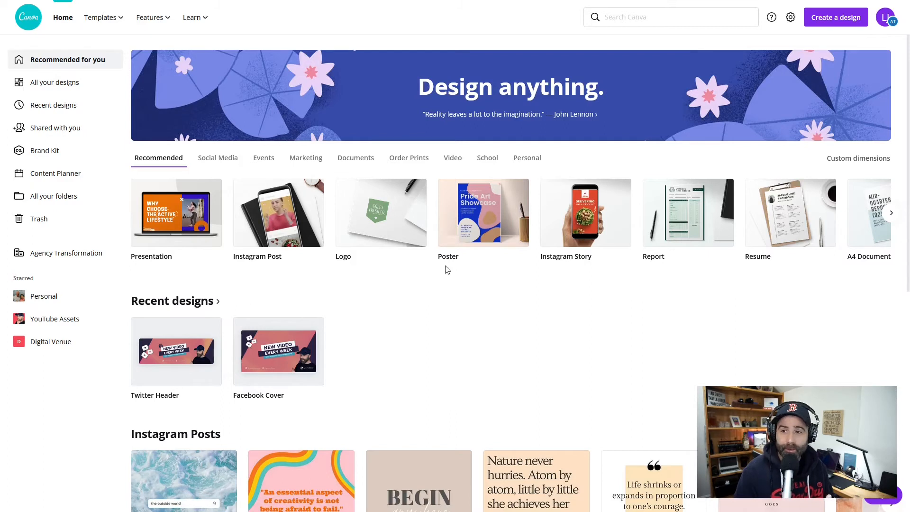
Create a Facebook Post design and apply the La Lune French Bistro food template.
{"action": "left_click", "coordinate": [835, 17]}
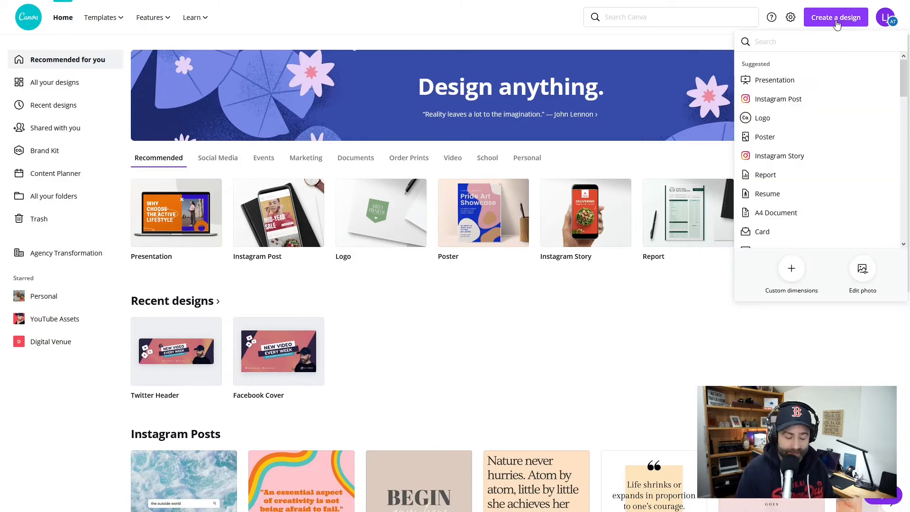
{"action": "type", "text": "face"}
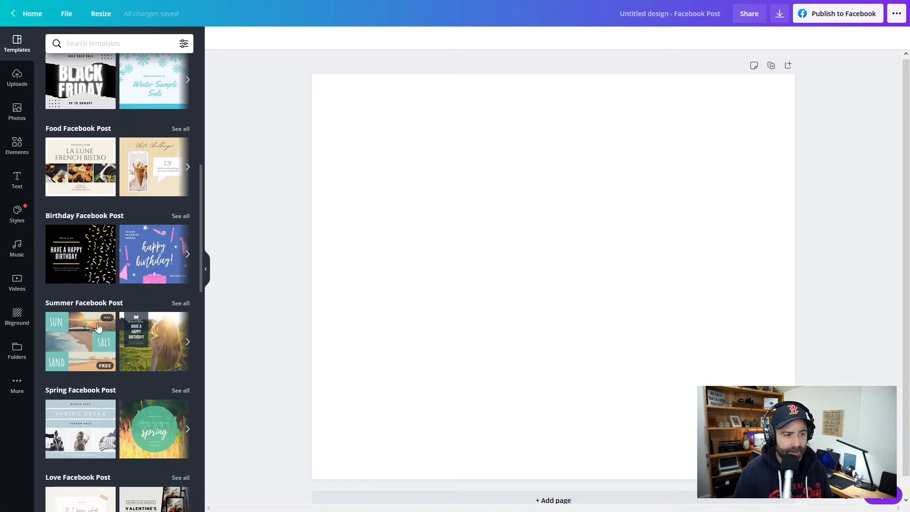
{"action": "left_click", "coordinate": [80, 167]}
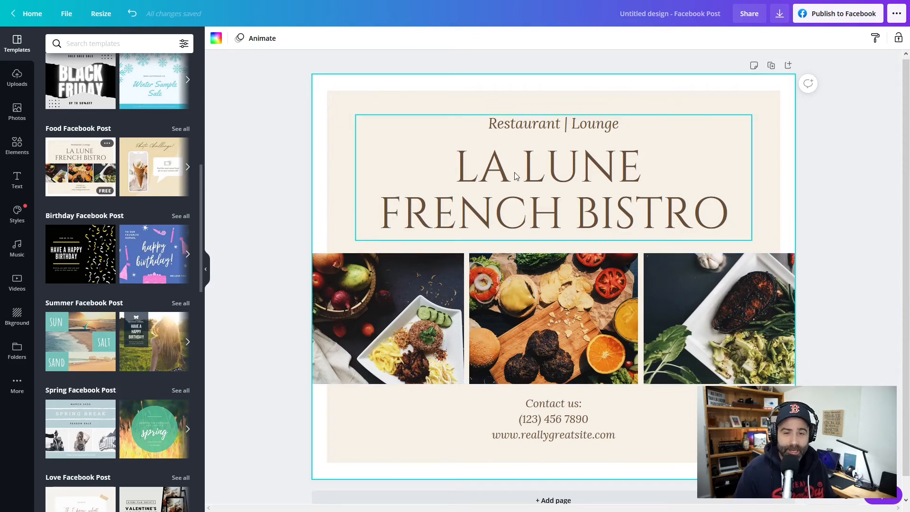
{"action": "mouse_move", "coordinate": [517, 167]}
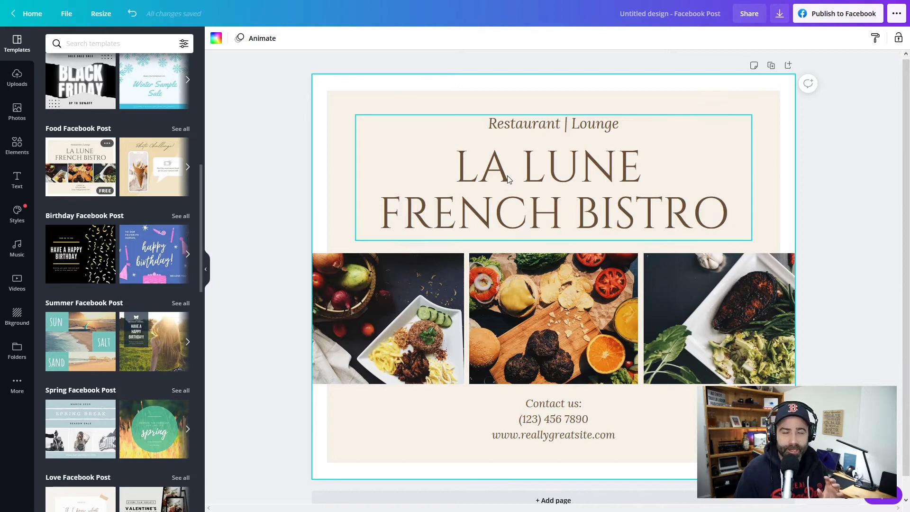
{"action": "mouse_move", "coordinate": [510, 178]}
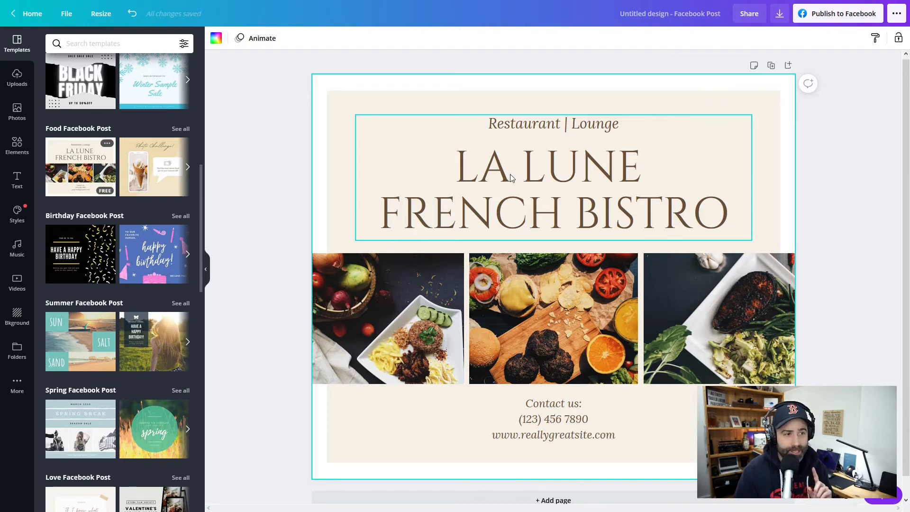
Resize the La Lune bistro design into an Instagram Post copy via Copy & resize.
{"action": "left_click", "coordinate": [101, 13]}
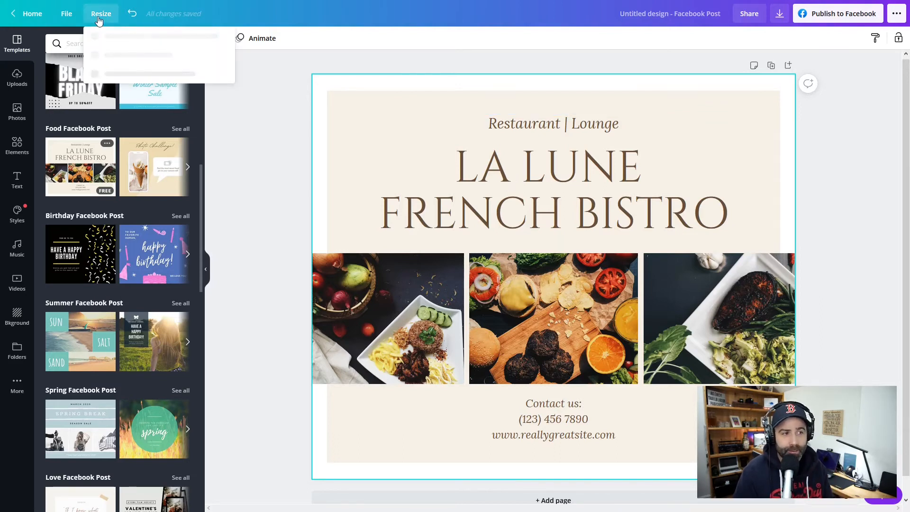
{"action": "type", "text": "inst"}
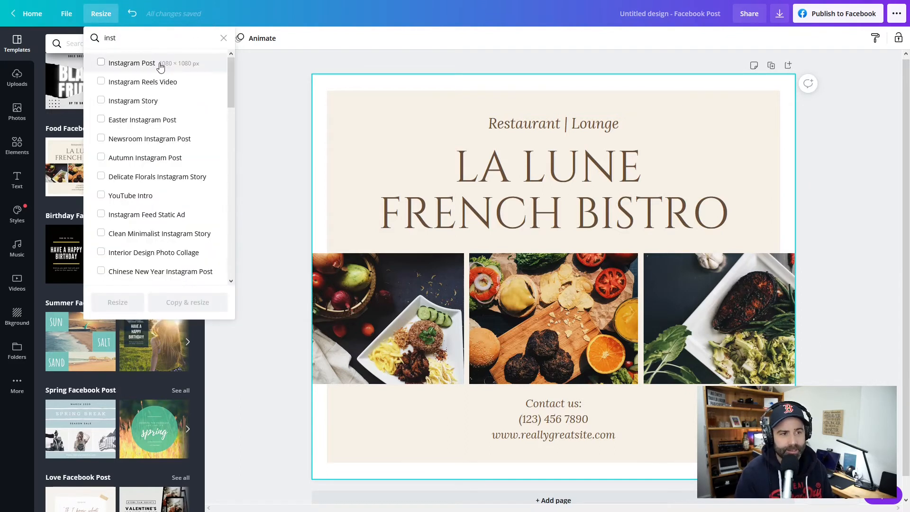
{"action": "left_click", "coordinate": [100, 63]}
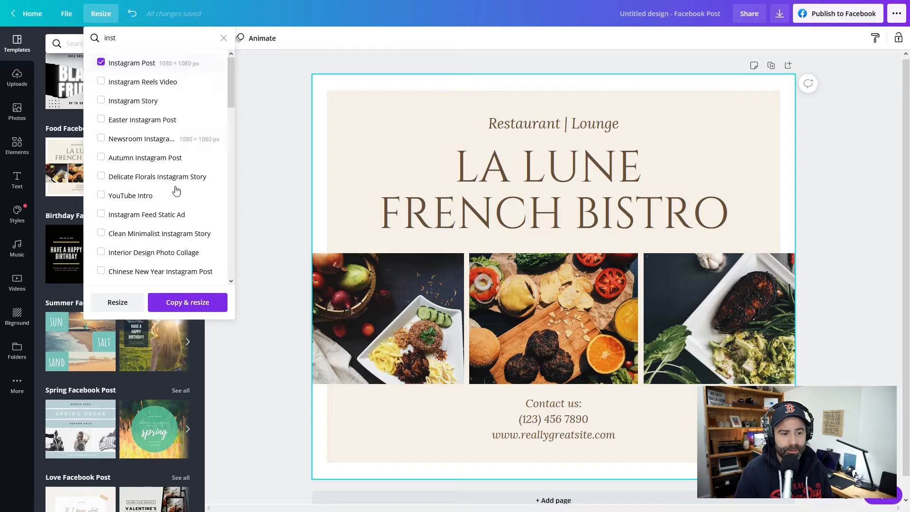
{"action": "left_click", "coordinate": [187, 302]}
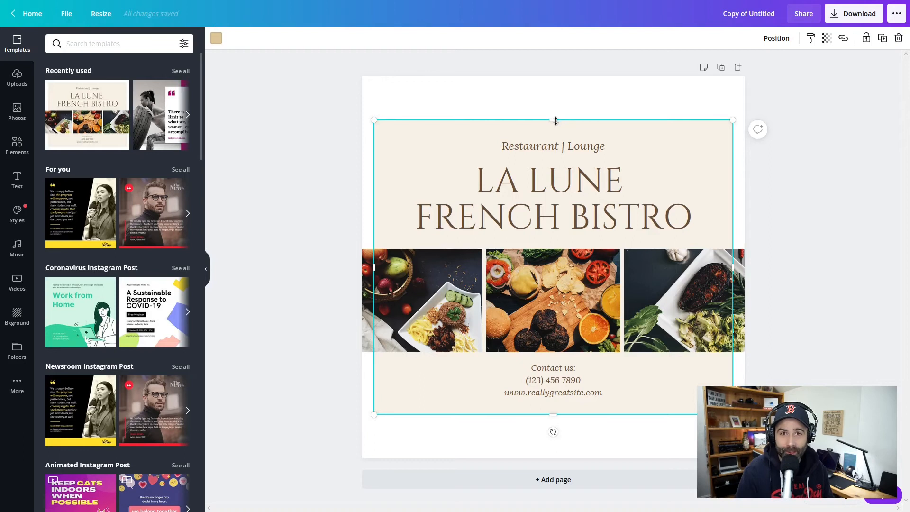
Drag the cream background block taller so it fills nearly the whole square page.
{"action": "left_click", "coordinate": [551, 300]}
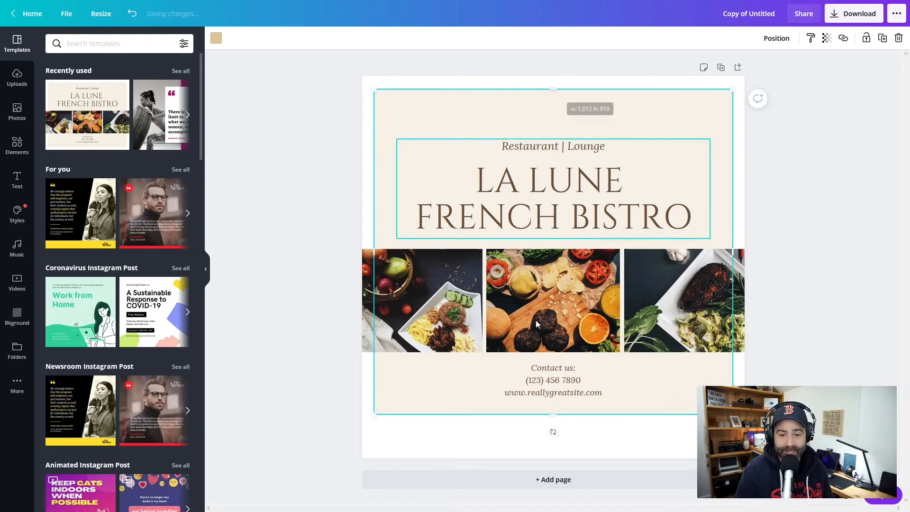
{"action": "left_click_drag", "start_coordinate": [552, 413], "coordinate": [552, 450]}
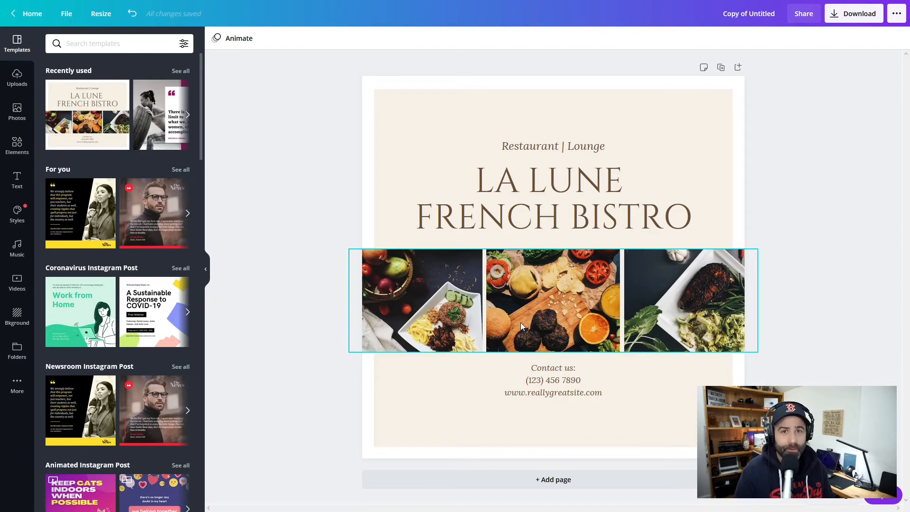
{"action": "left_click", "coordinate": [284, 196]}
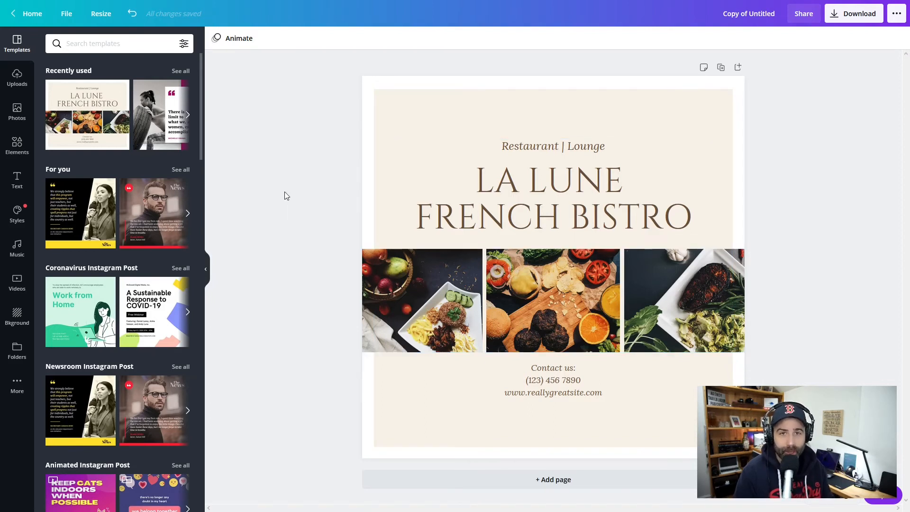
{"action": "mouse_move", "coordinate": [330, 190]}
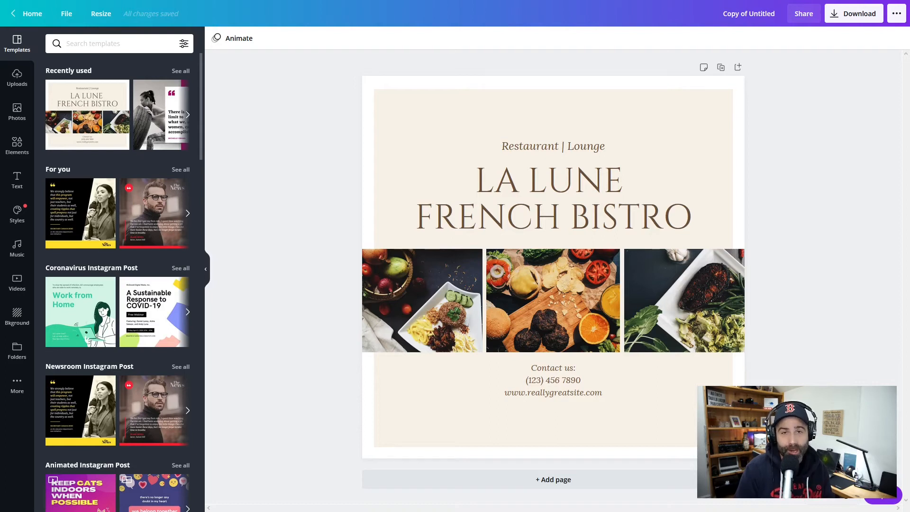
{"action": "left_click", "coordinate": [551, 300]}
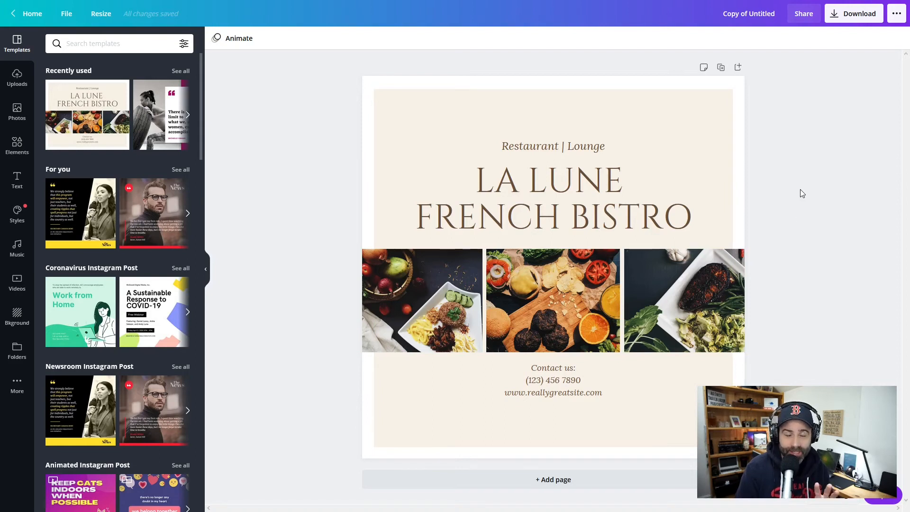
{"action": "mouse_move", "coordinate": [803, 17]}
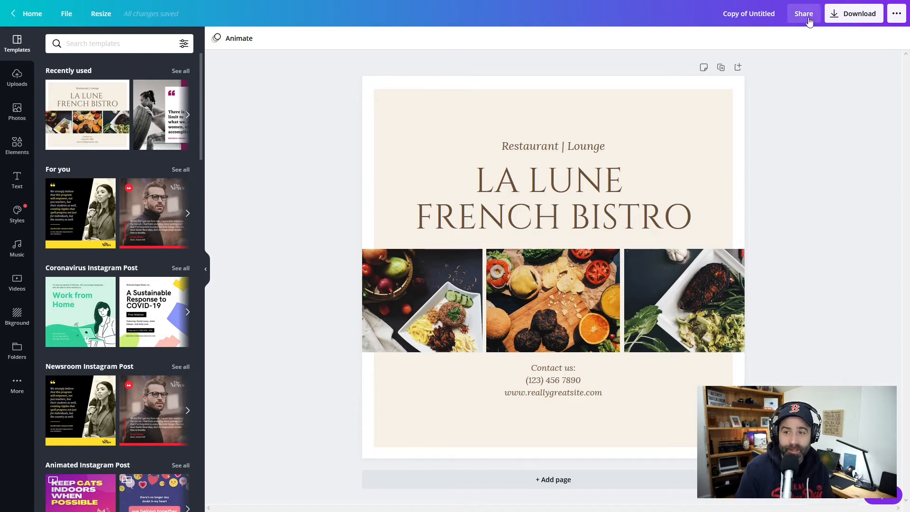
From Share, choose 'Share a link to use as template' to copy the template link.
{"action": "left_click", "coordinate": [803, 13]}
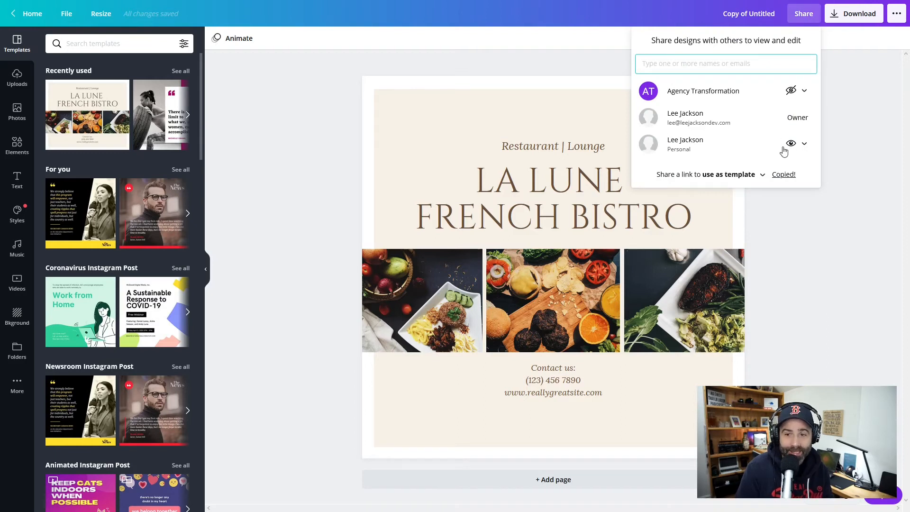
{"action": "mouse_move", "coordinate": [719, 148]}
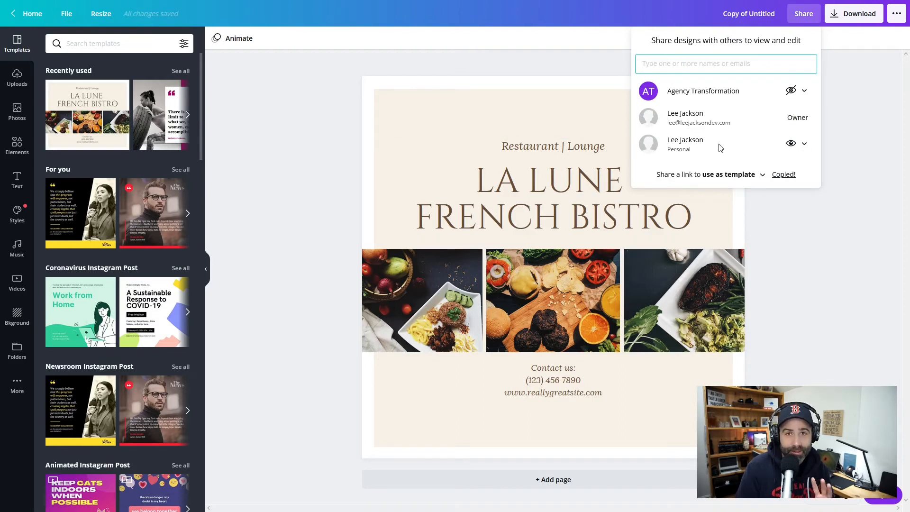
{"action": "left_click", "coordinate": [804, 143]}
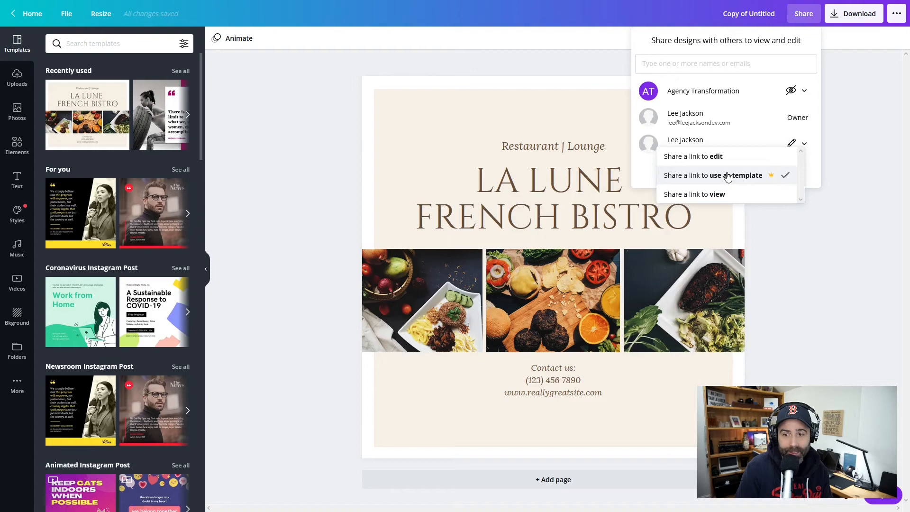
{"action": "left_click", "coordinate": [712, 176]}
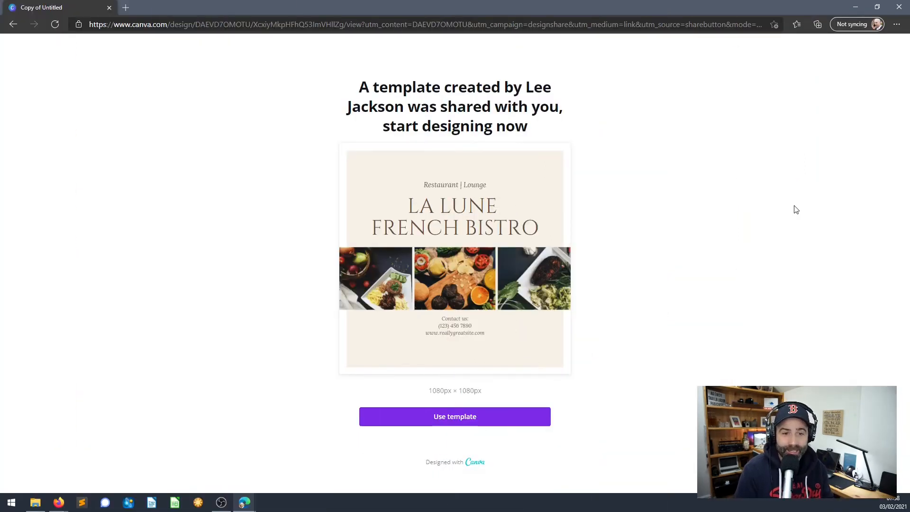
{"action": "mouse_move", "coordinate": [788, 210]}
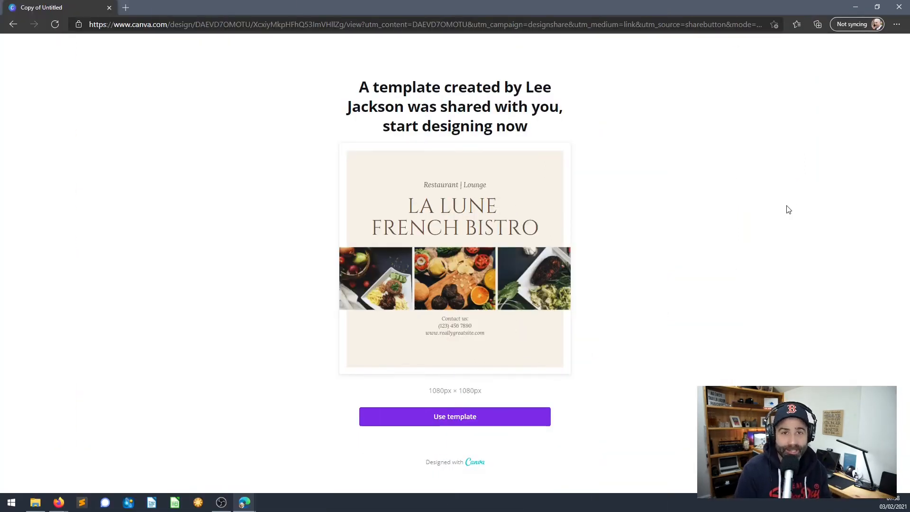
{"action": "mouse_move", "coordinate": [524, 361]}
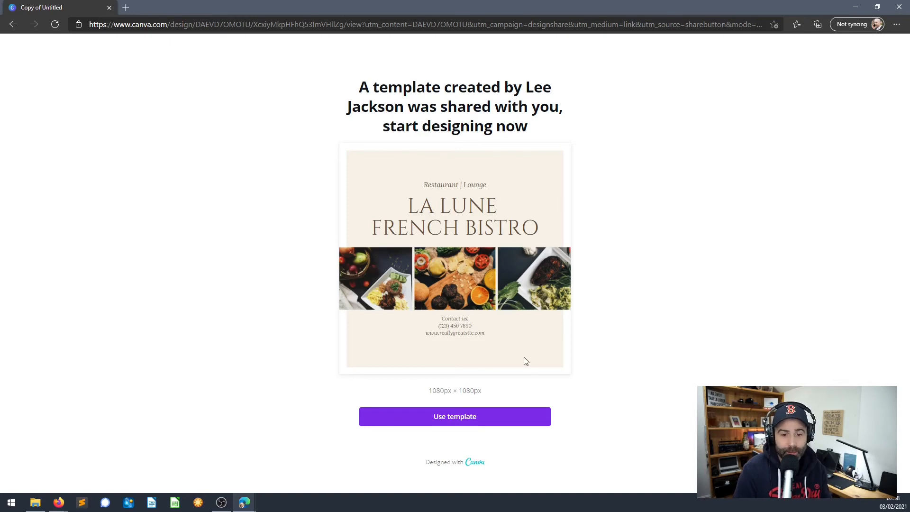
{"action": "mouse_move", "coordinate": [455, 416]}
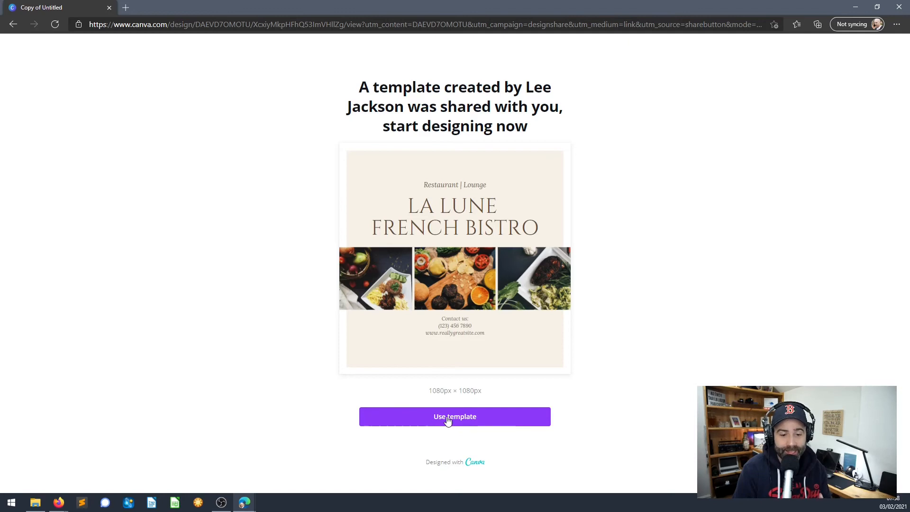
Use the shared template page to start a fresh editable copy of the bistro post.
{"action": "left_click", "coordinate": [454, 415]}
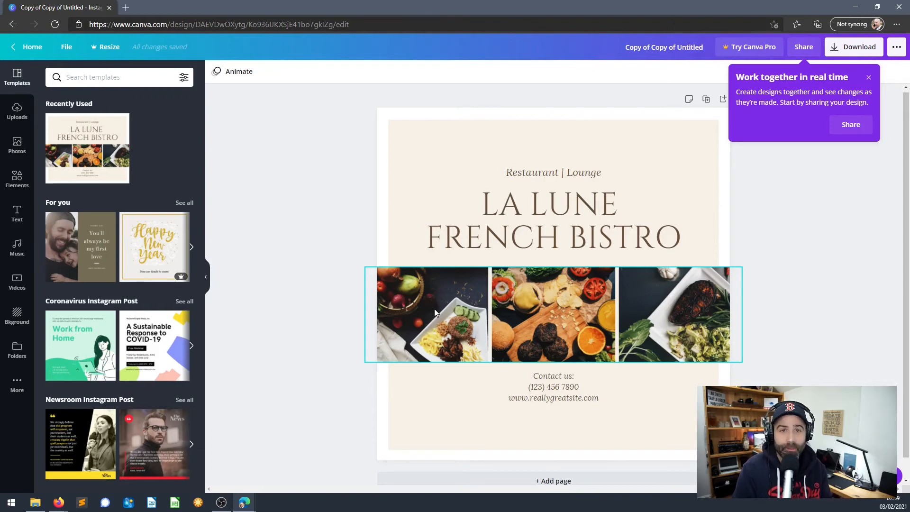
{"action": "mouse_move", "coordinate": [553, 365]}
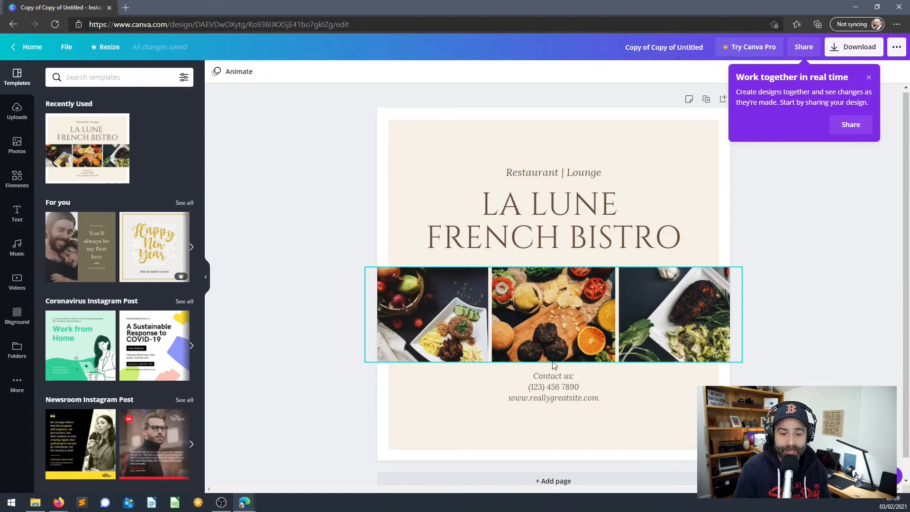